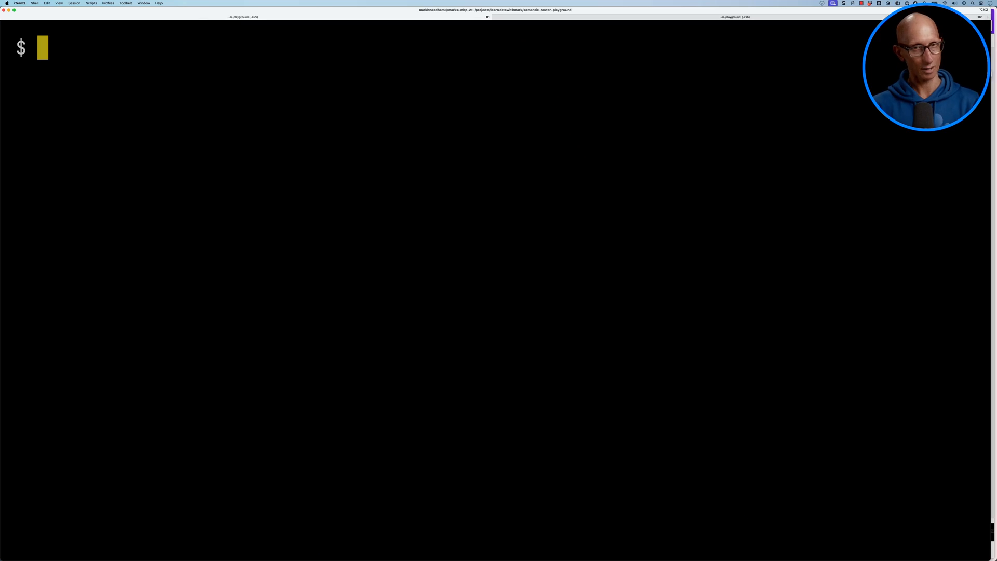
Step: Open function_calling_openai.py in vim with tab-completed filename
text(vim function_calli)
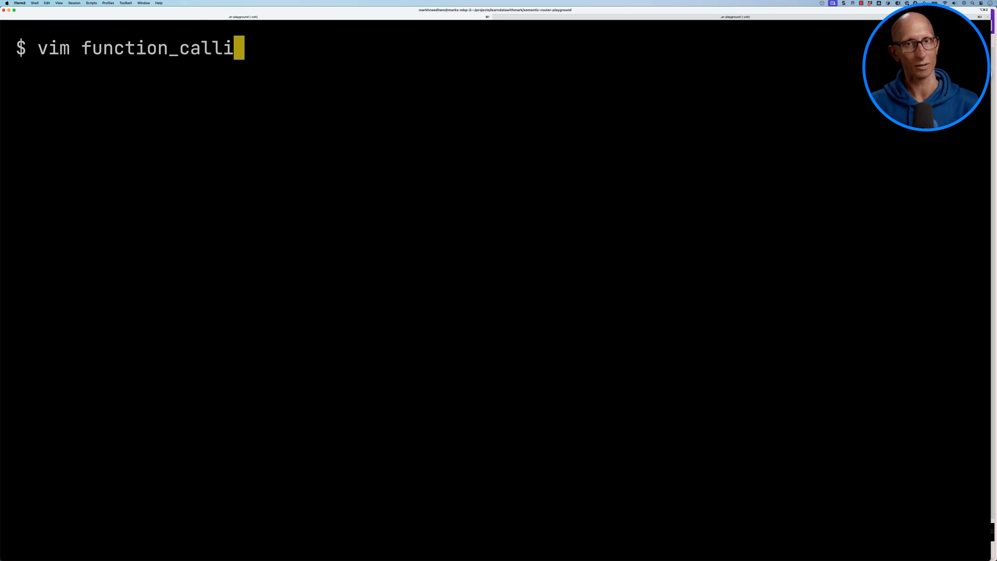
key(Enter)
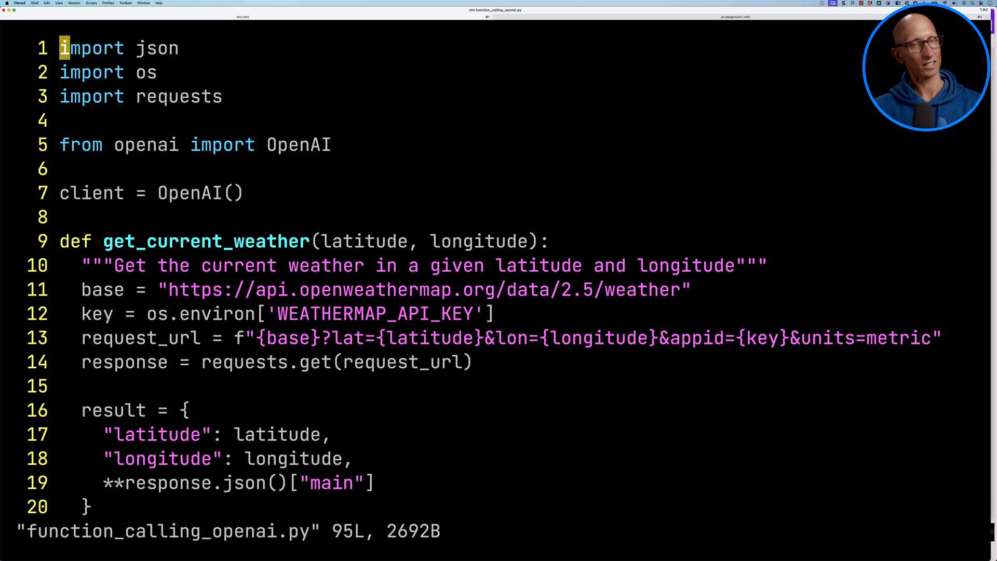
scroll(down, 3)
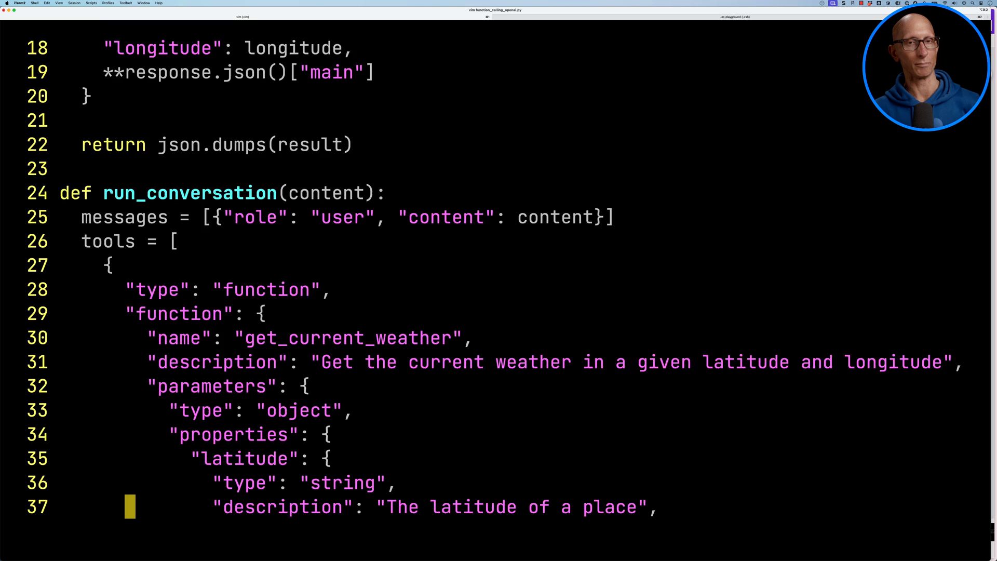
scroll(down, 3)
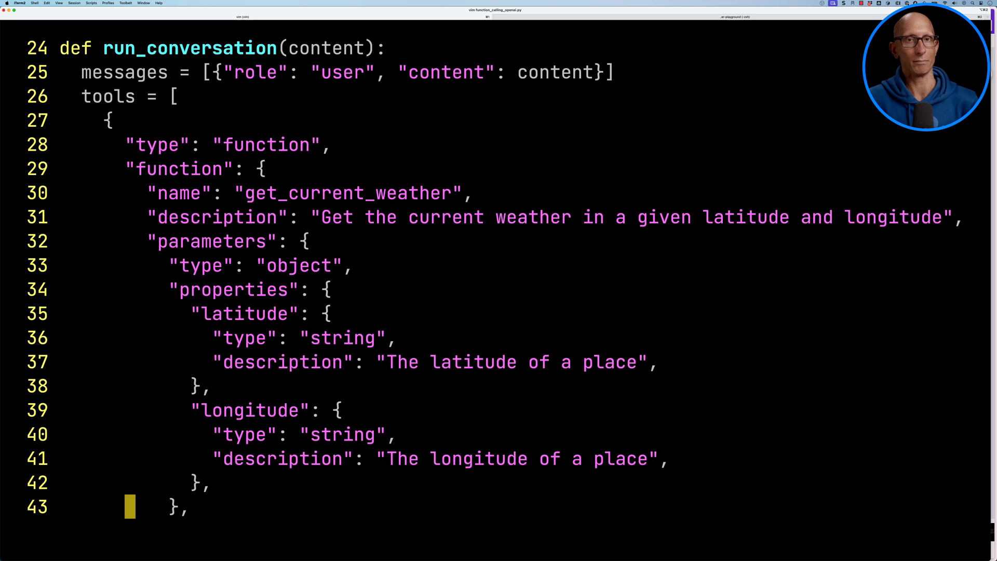
Step: Jump to the Paris weather question in the __main__ block near the script's end
key(%)
text(:92)
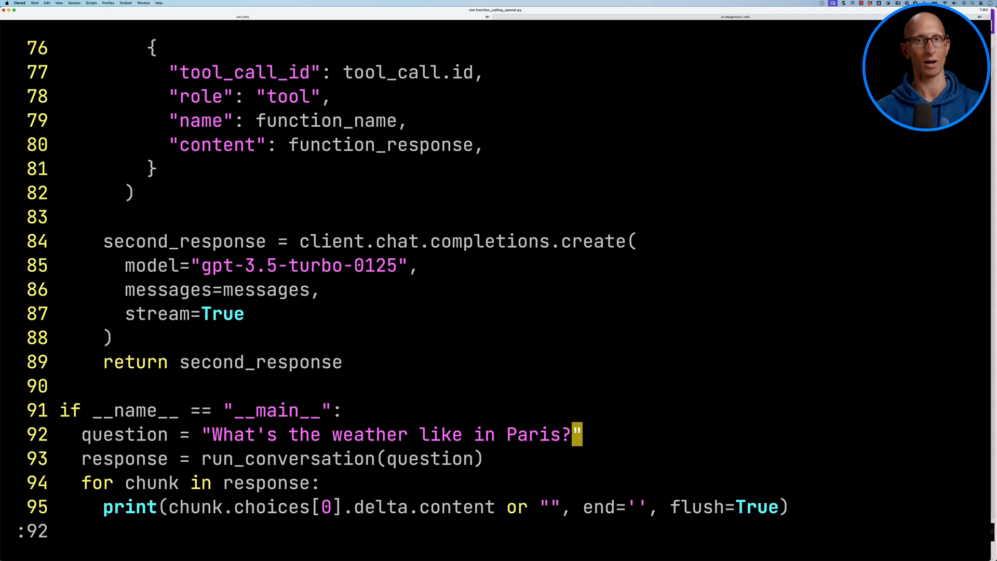
Step: Add ' and San Francisco' to the Paris weather question on line 92
text(and San Fra)
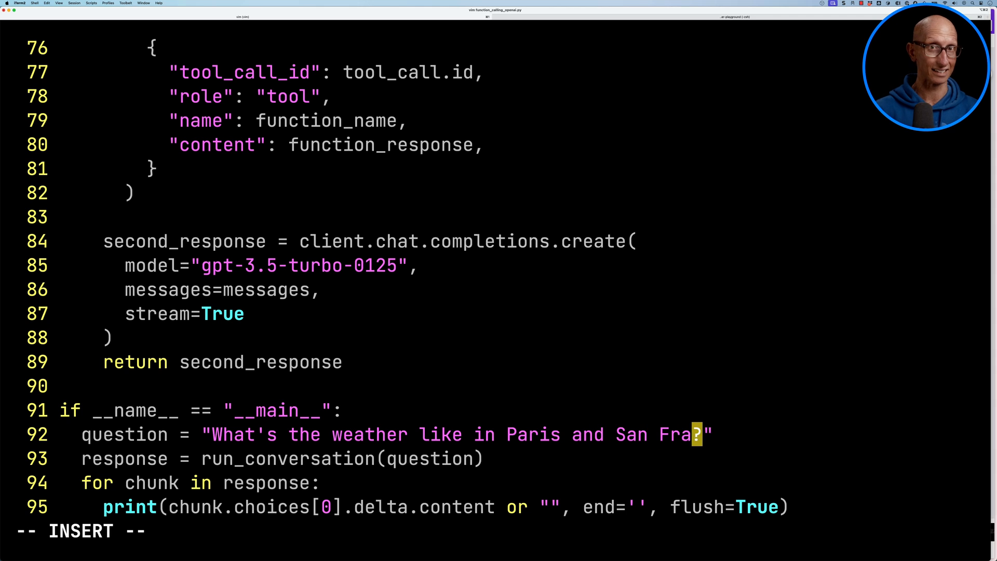
text(ncisco)
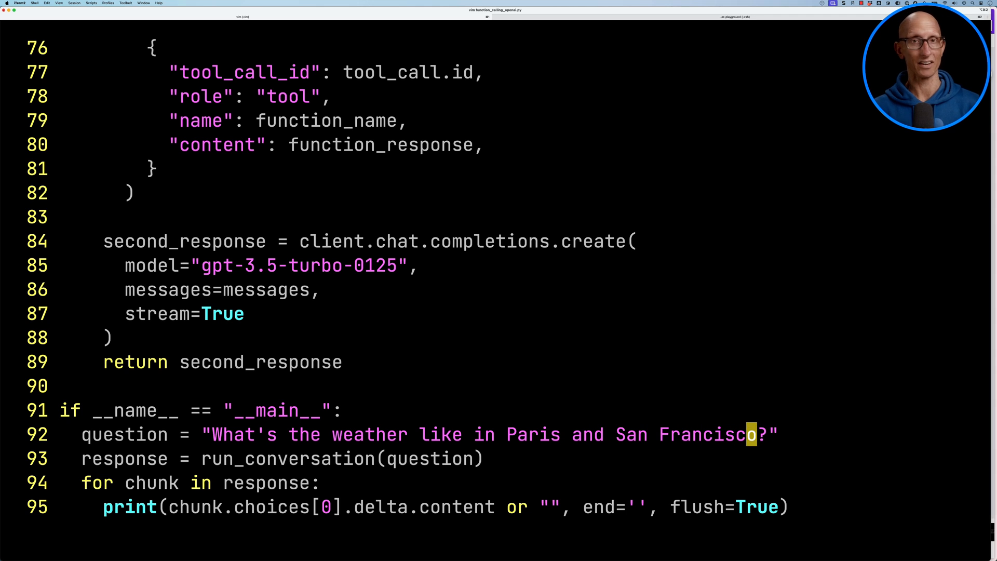